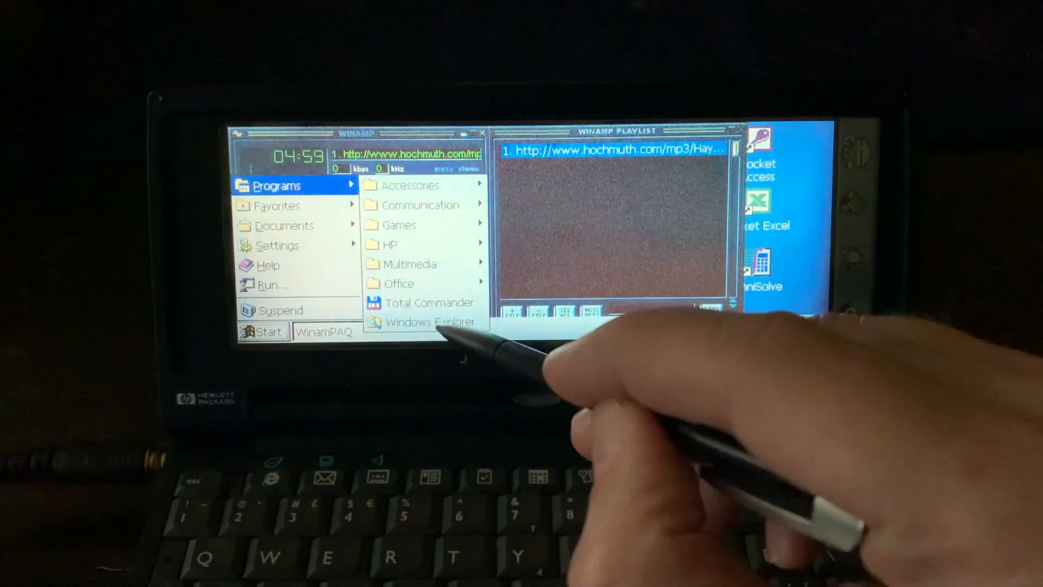
Browse Explorer into Program Files and open the winampaq settings text file
{"action": "left_click", "coordinate": [429, 321]}
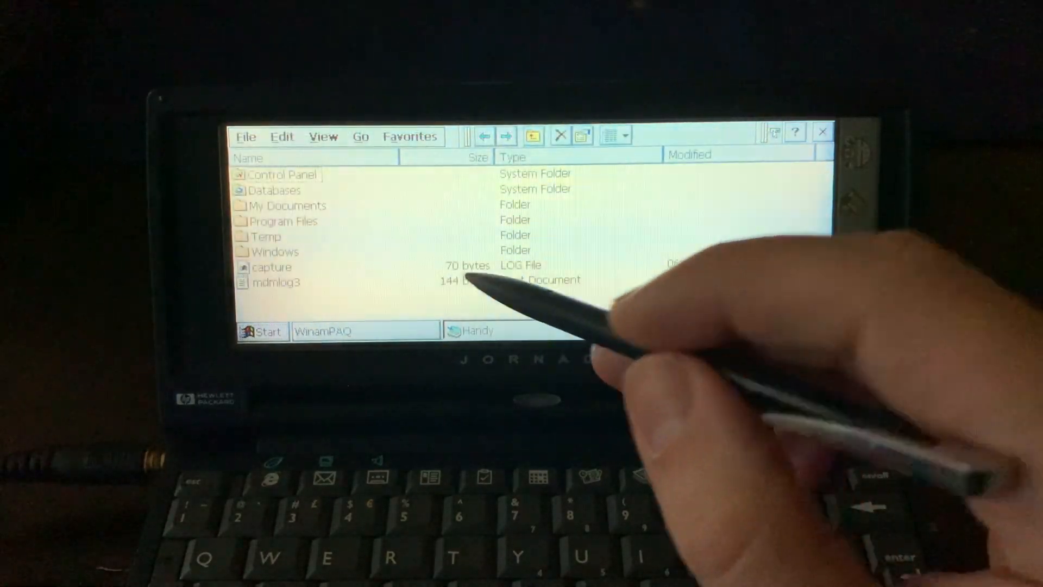
{"action": "left_click", "coordinate": [283, 221]}
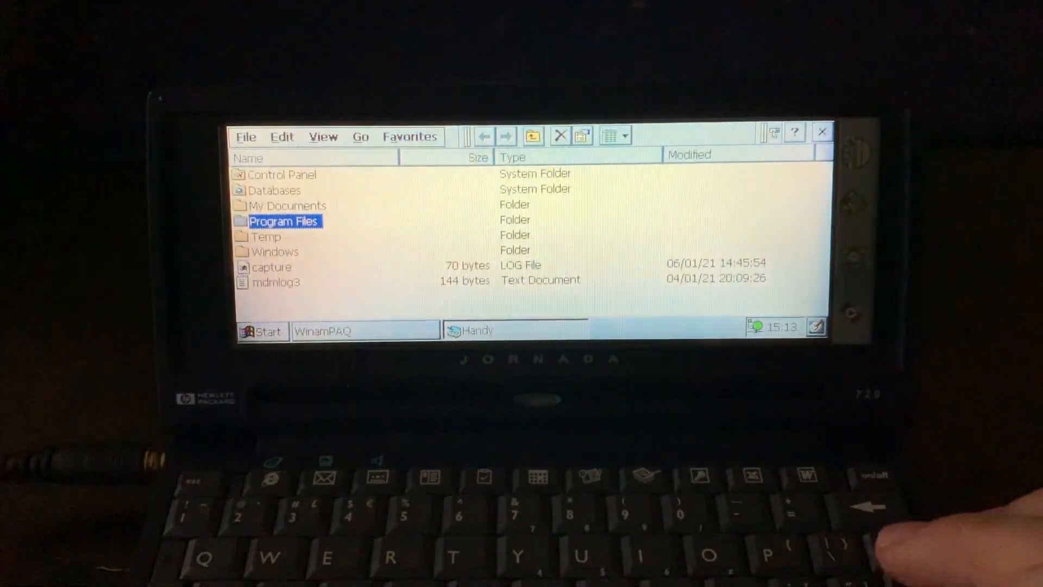
{"action": "double_click", "coordinate": [284, 221]}
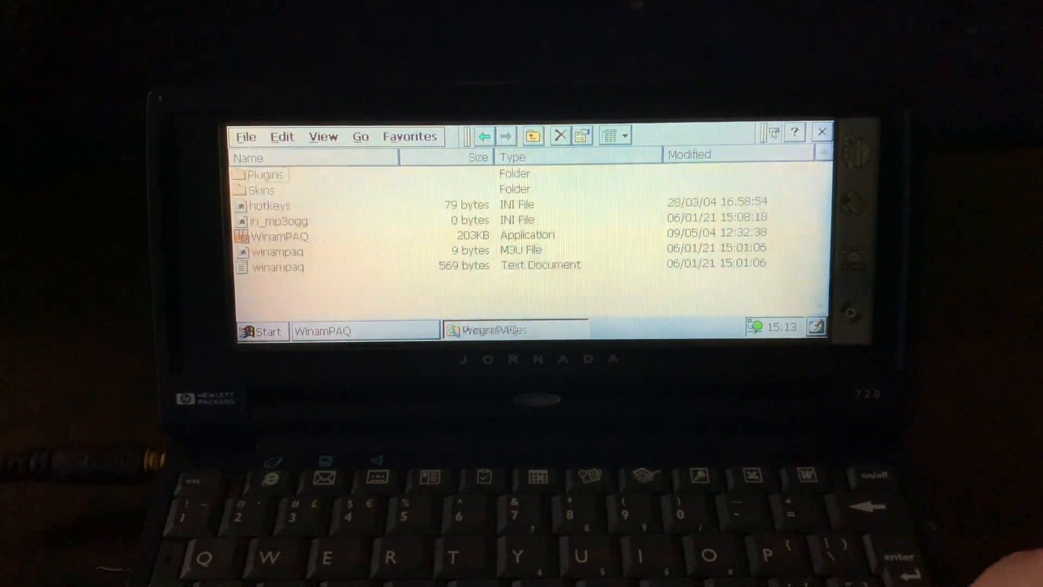
{"action": "left_click", "coordinate": [281, 236]}
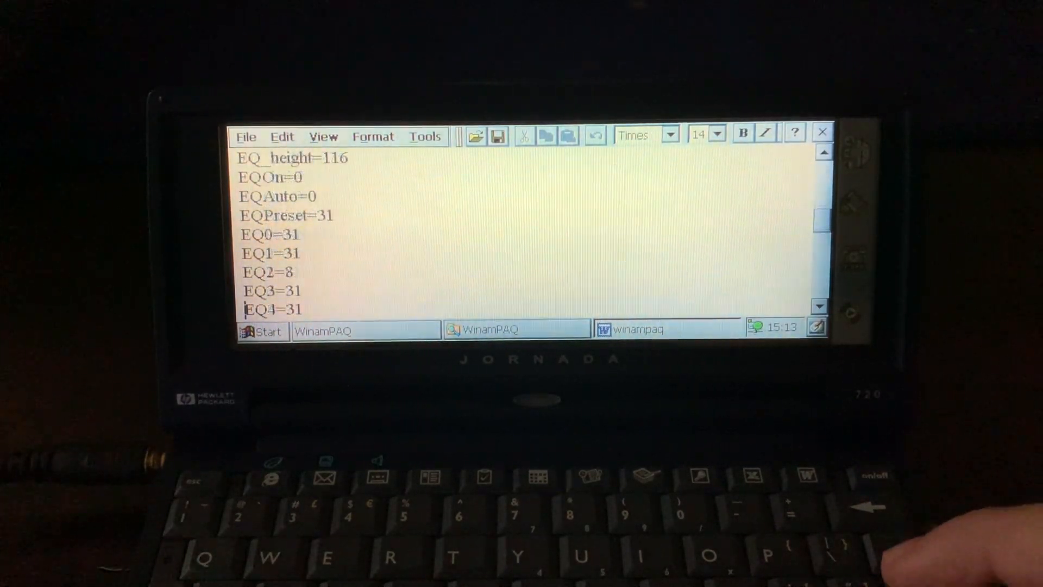
Scroll through winampaq.txt to the hotkey settings, dismissing the accidentally opened Help window
{"action": "scroll", "scroll_direction": "down", "scroll_amount": 3}
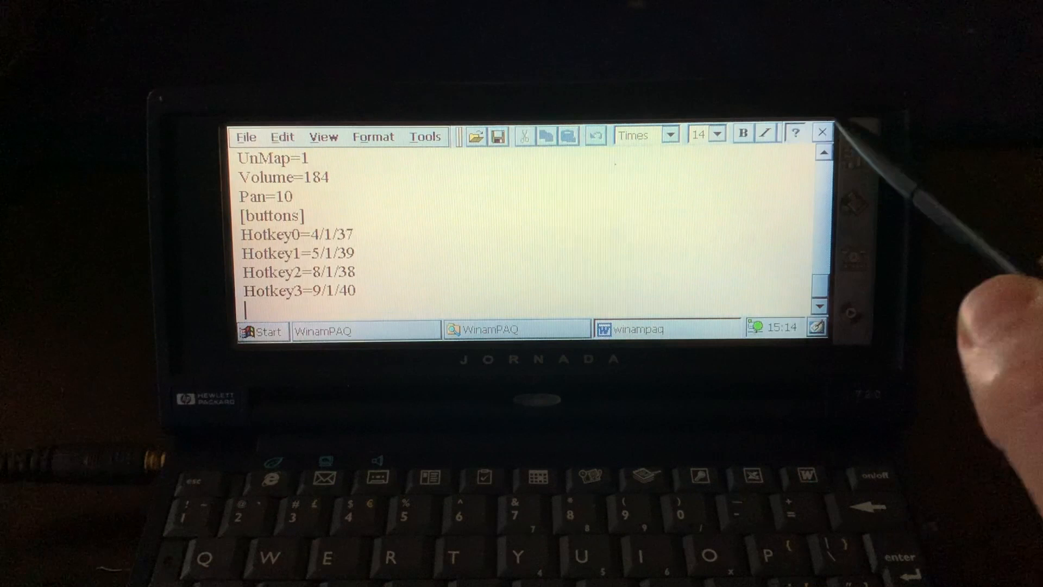
{"action": "left_click", "coordinate": [796, 133]}
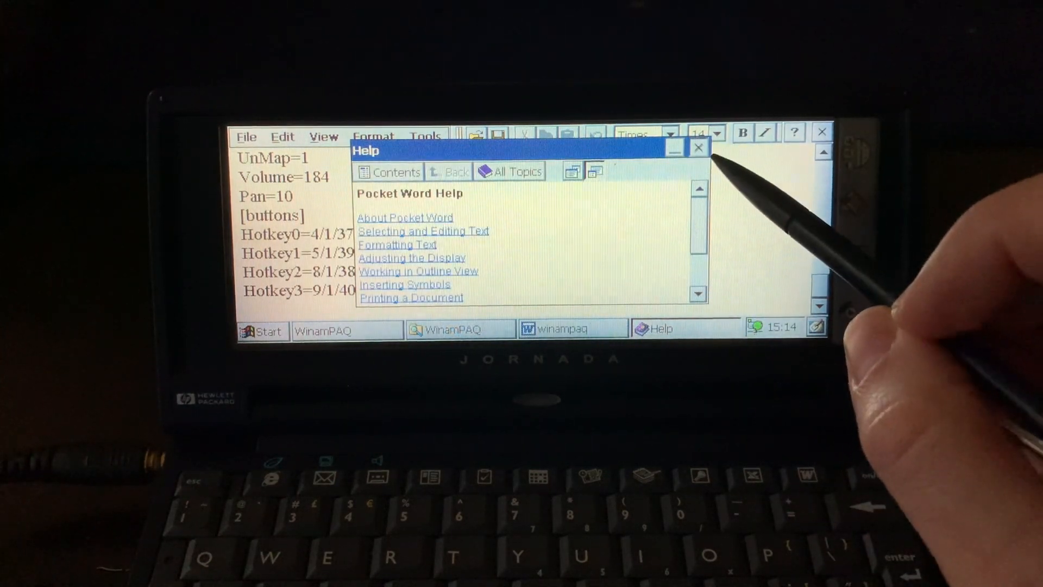
{"action": "left_click", "coordinate": [698, 147]}
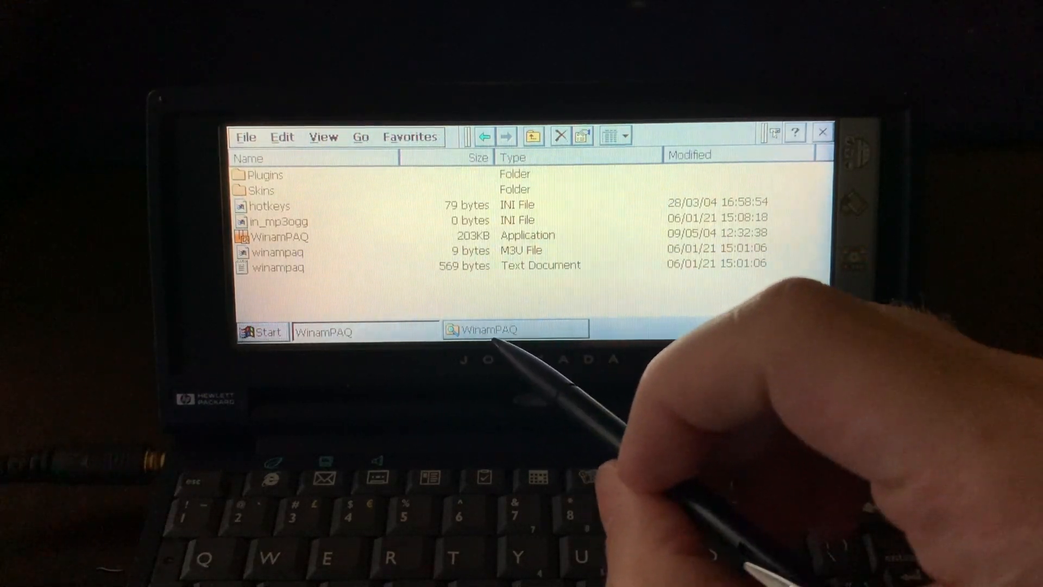
Bring the WinampPAQ folder window forward and close it
{"action": "left_click", "coordinate": [276, 267]}
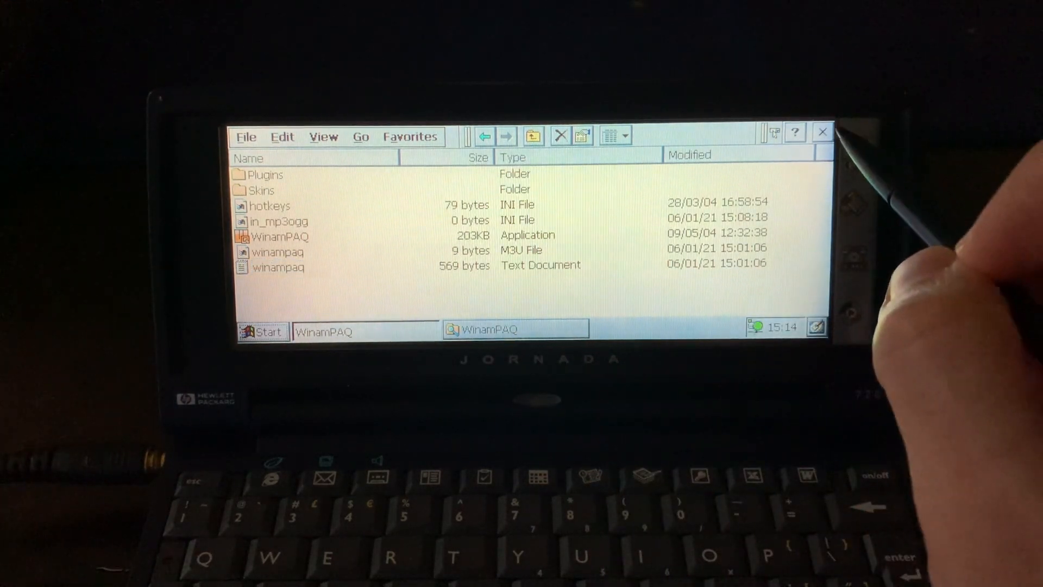
{"action": "left_click", "coordinate": [278, 267]}
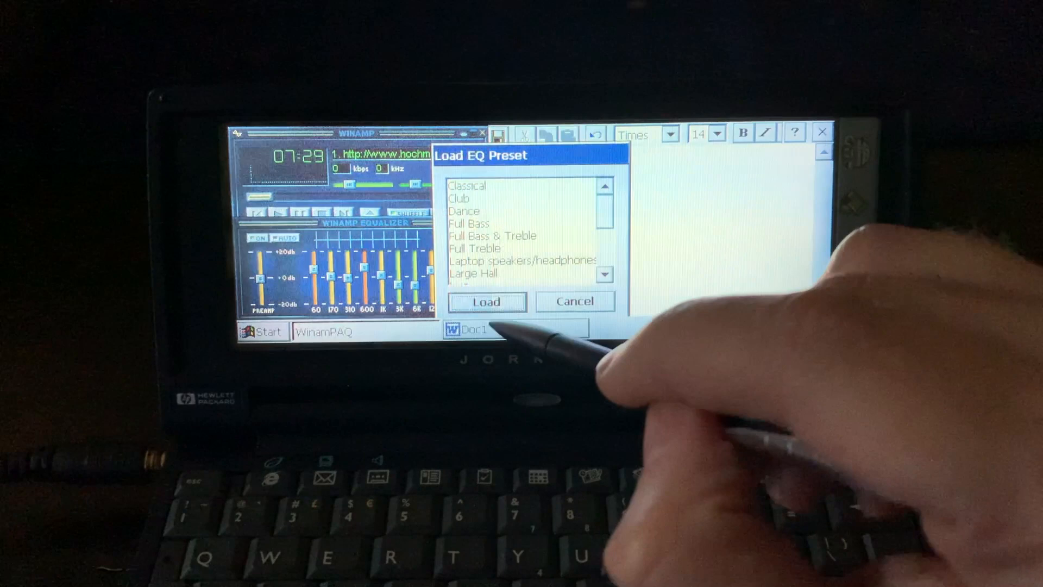
Load the selected EQ preset, then reopen Windows Explorer after WinampPAQ crashes
{"action": "left_click", "coordinate": [489, 185]}
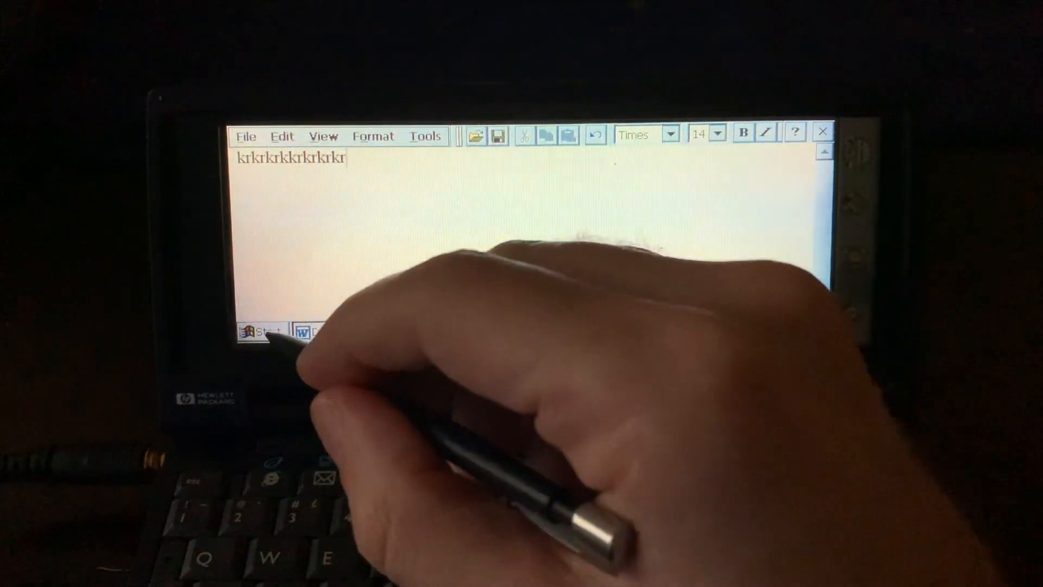
{"action": "left_click", "coordinate": [256, 331]}
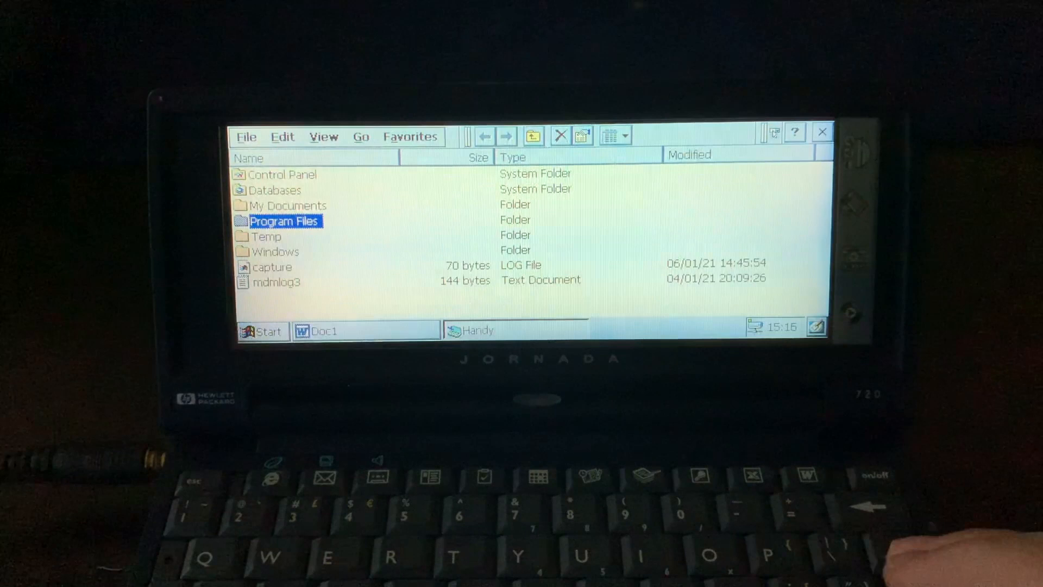
Navigate Program Files > WinampPAQ and run WinampPAQ.exe again
{"action": "double_click", "coordinate": [285, 220]}
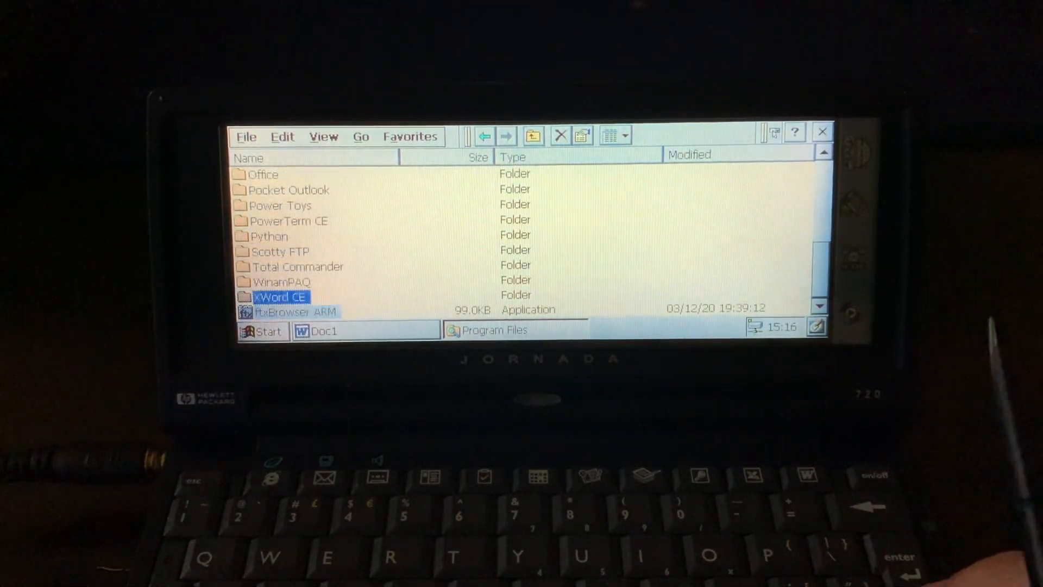
{"action": "double_click", "coordinate": [278, 281]}
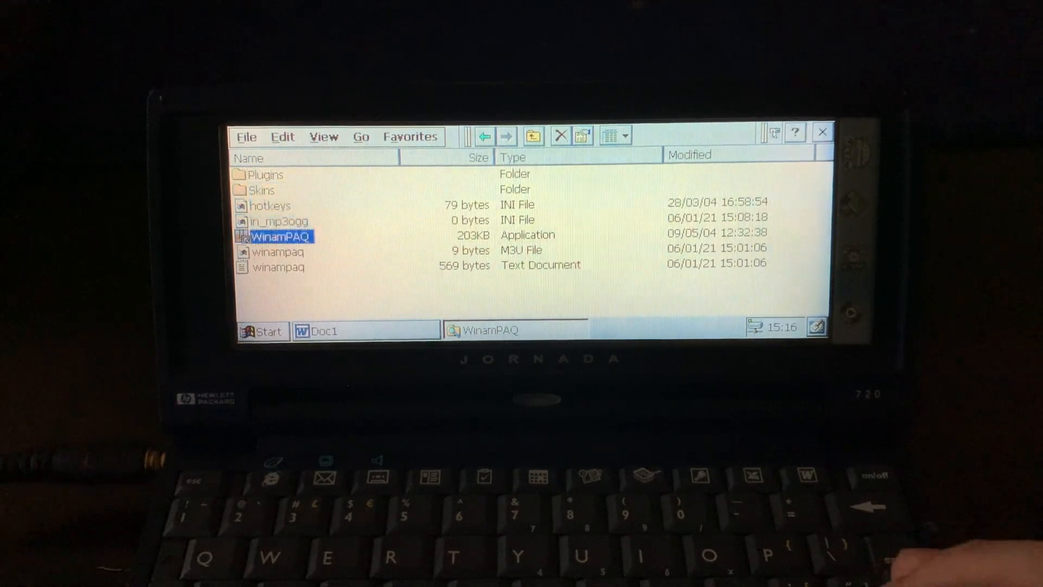
{"action": "double_click", "coordinate": [275, 235]}
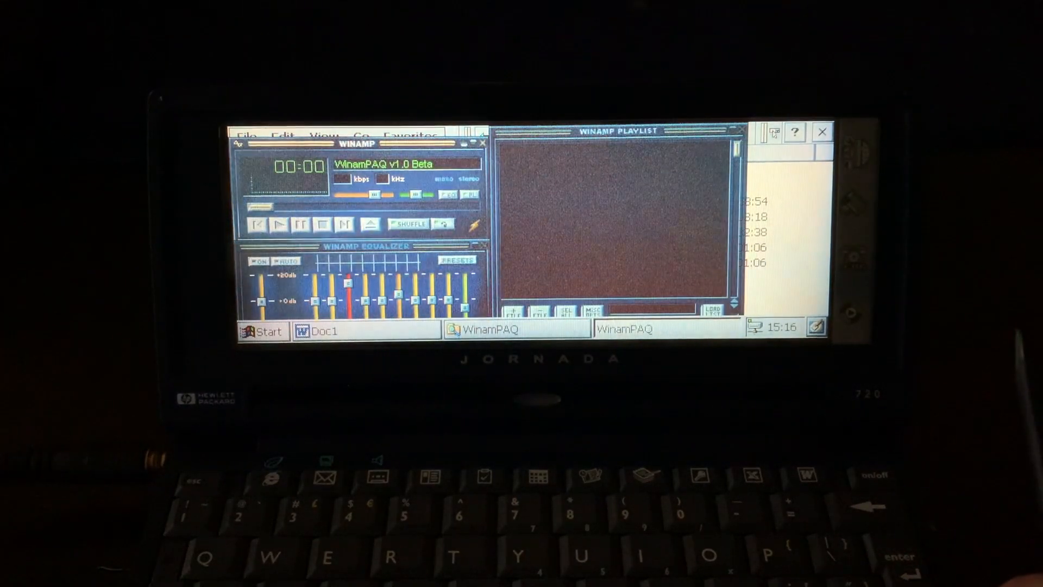